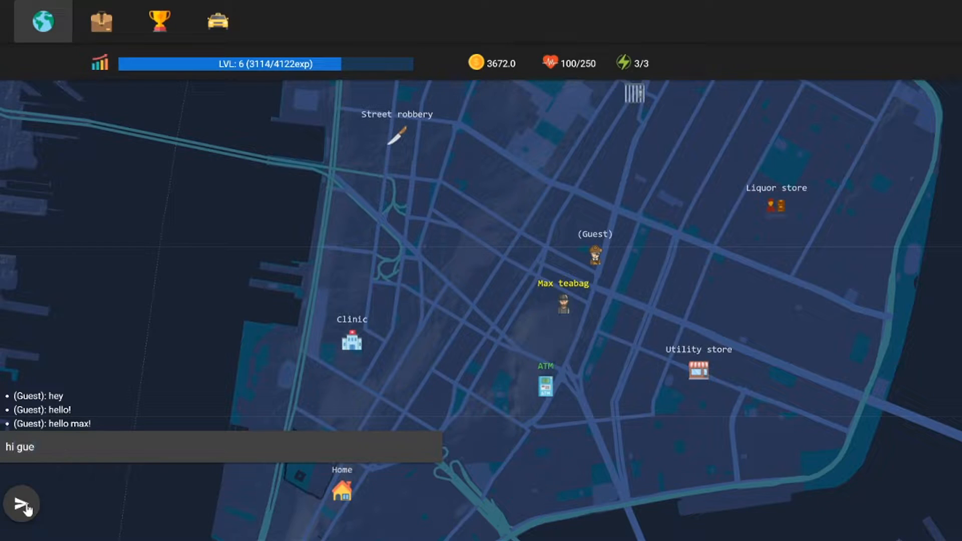
- Greet the other player in chat and collect $500 from the hacked ATM
{"action": "left_click", "coordinate": [22, 504]}
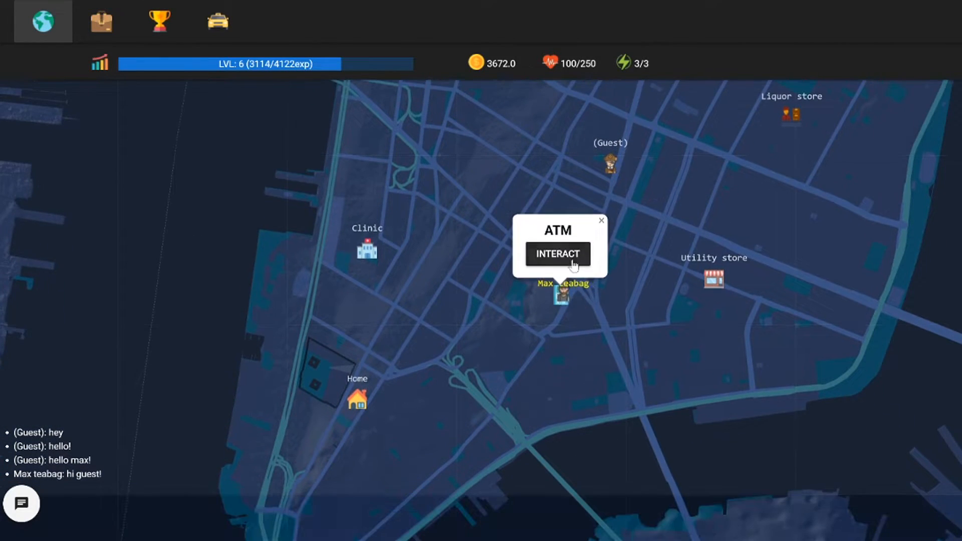
{"action": "left_click", "coordinate": [557, 253]}
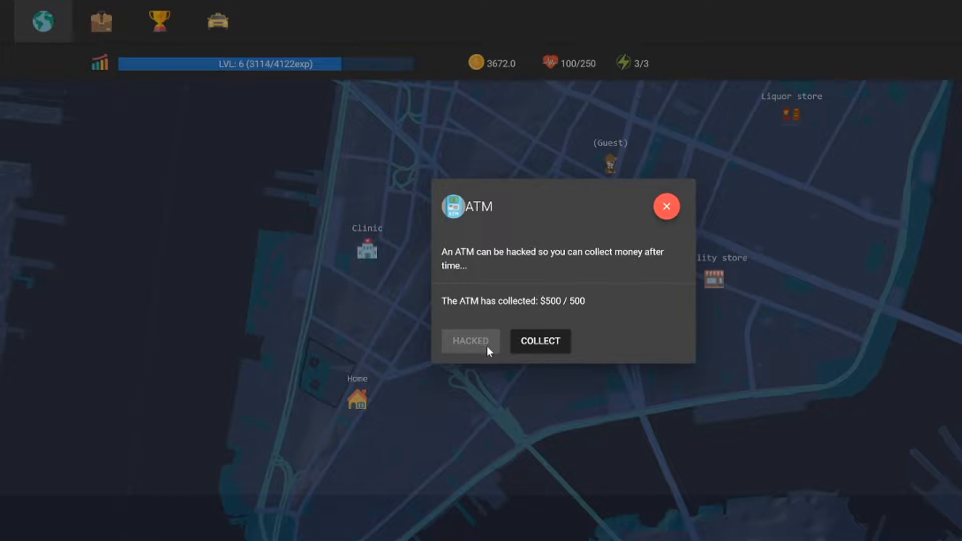
{"action": "left_click", "coordinate": [540, 340]}
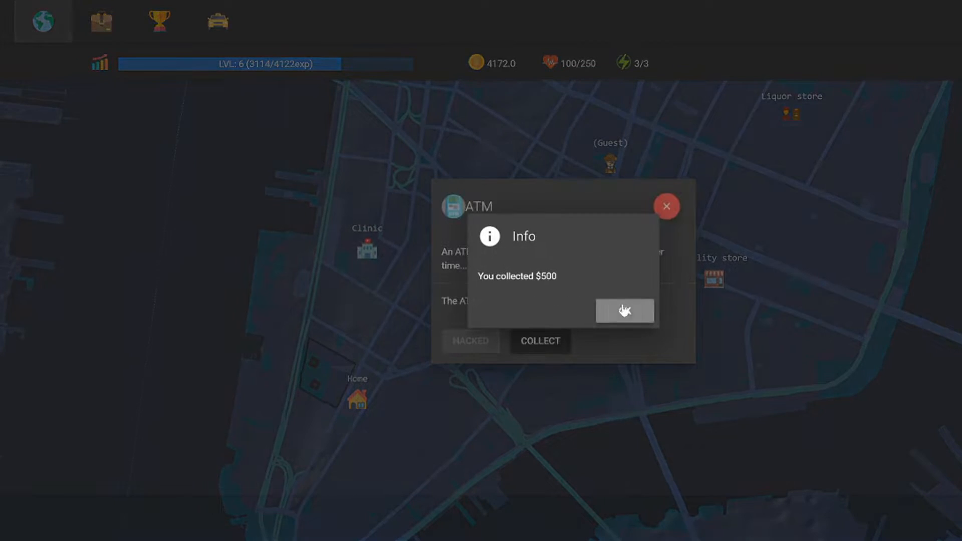
{"action": "left_click", "coordinate": [624, 311]}
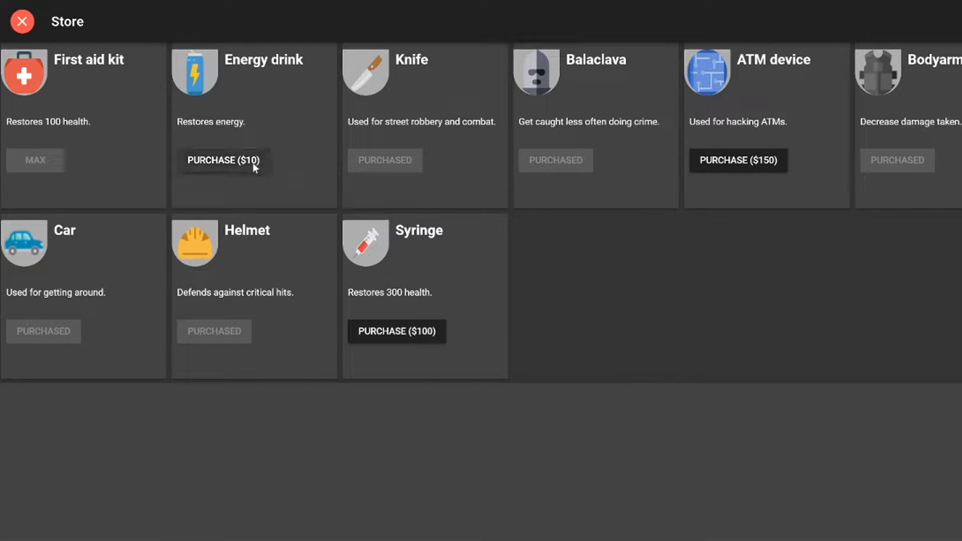
- Buy an energy drink from the Store, close it, and pick a type for the new place
{"action": "left_click", "coordinate": [224, 161]}
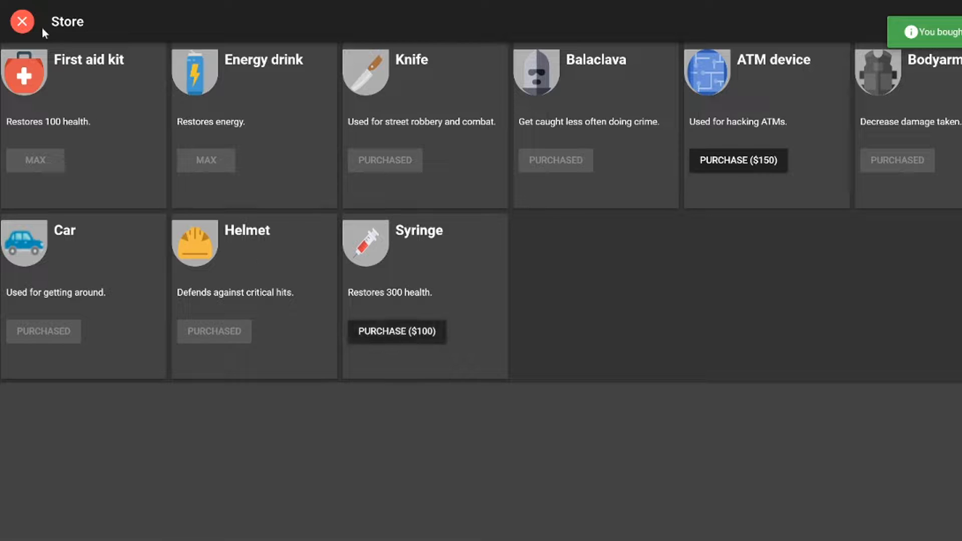
{"action": "left_click", "coordinate": [21, 21]}
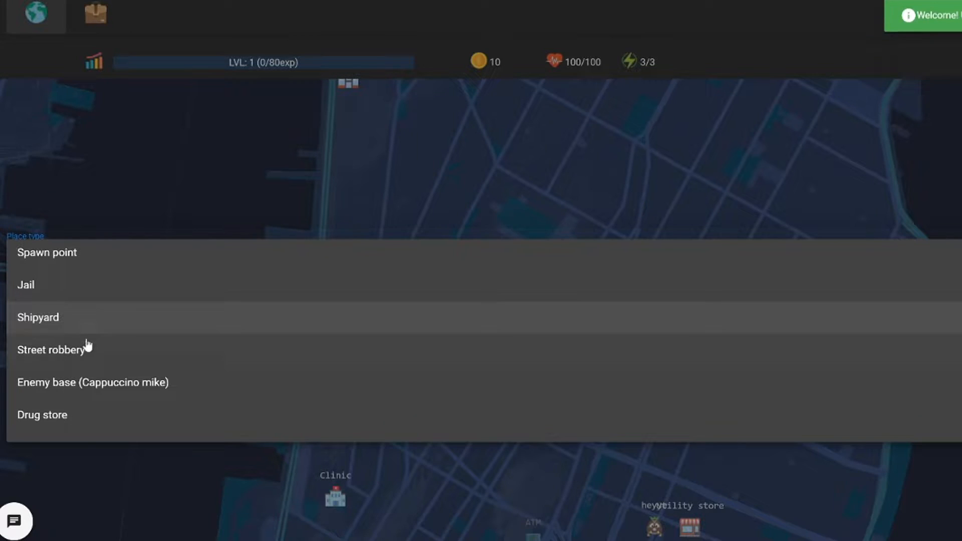
{"action": "left_click", "coordinate": [52, 350]}
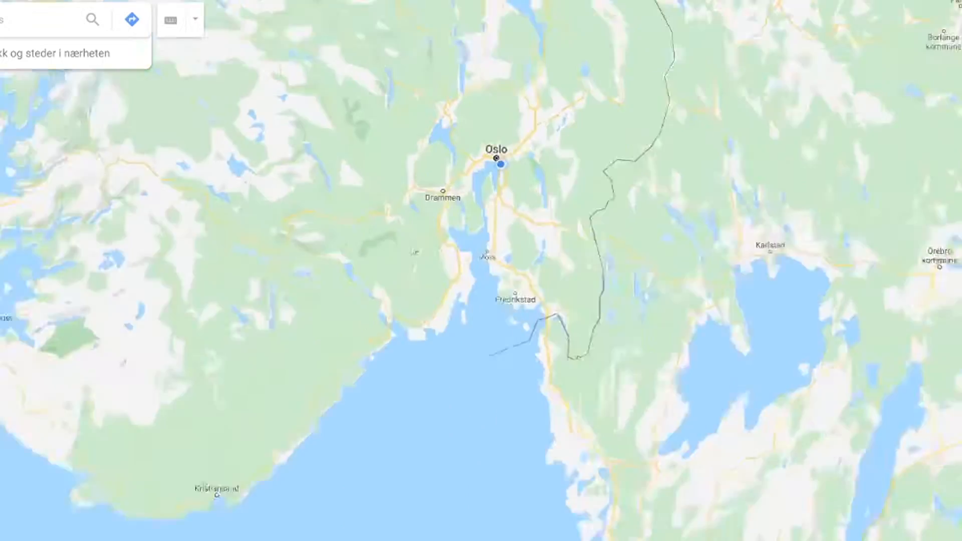
- Zoom out from Oslo until Norway, Sweden and Finland are visible
{"action": "scroll", "scroll_direction": "down", "scroll_amount": 3}
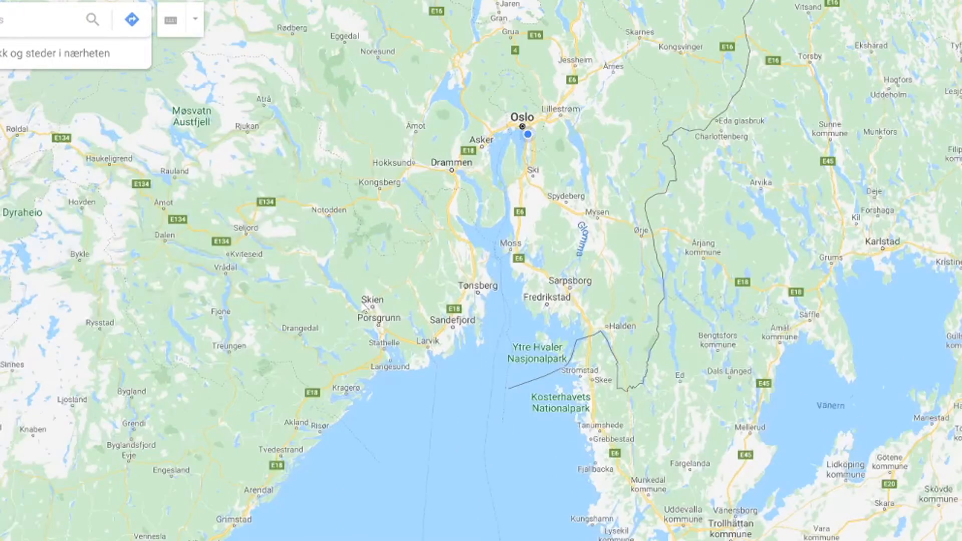
{"action": "scroll", "scroll_direction": "down", "scroll_amount": 3}
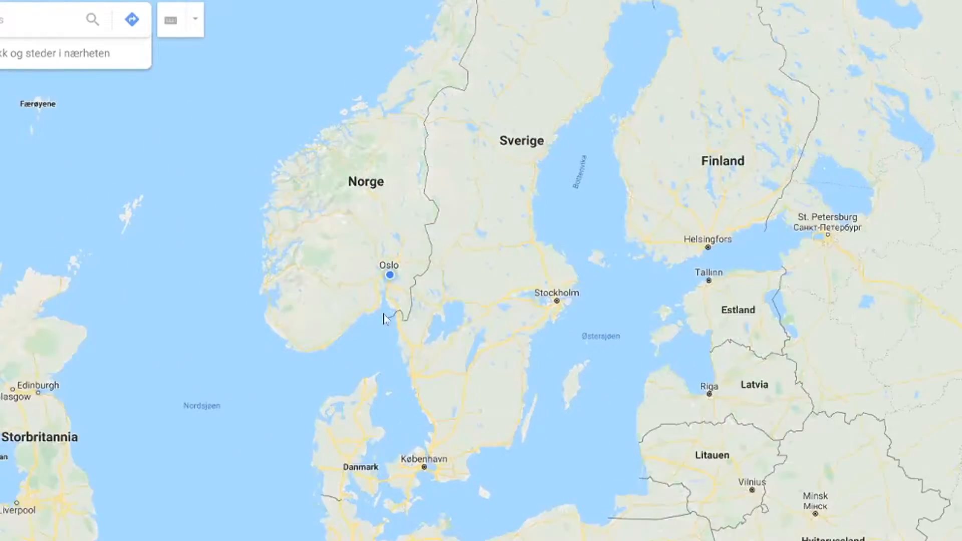
{"action": "left_click", "coordinate": [610, 9]}
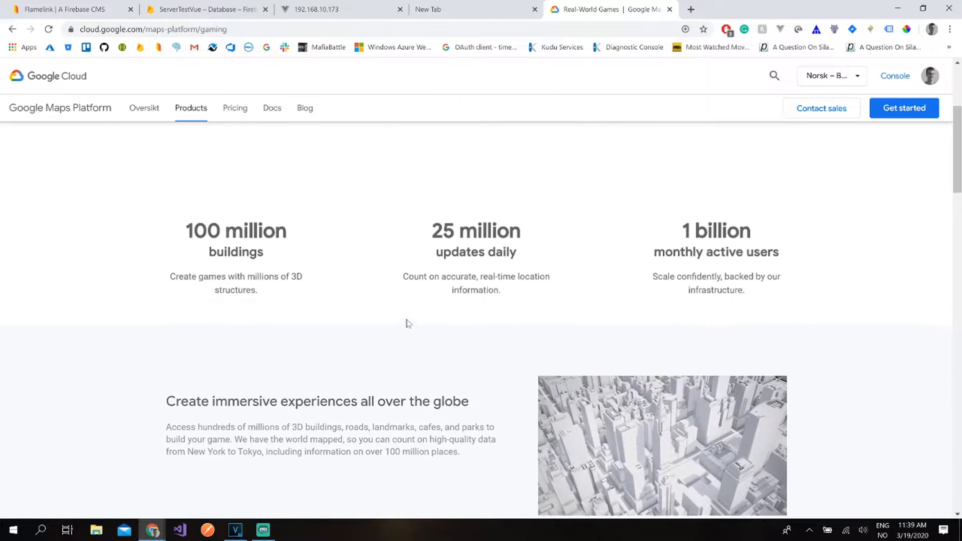
- Scroll the Maps Platform gaming page to its statistics on buildings, updates and users
{"action": "scroll", "scroll_direction": "up", "scroll_amount": 3}
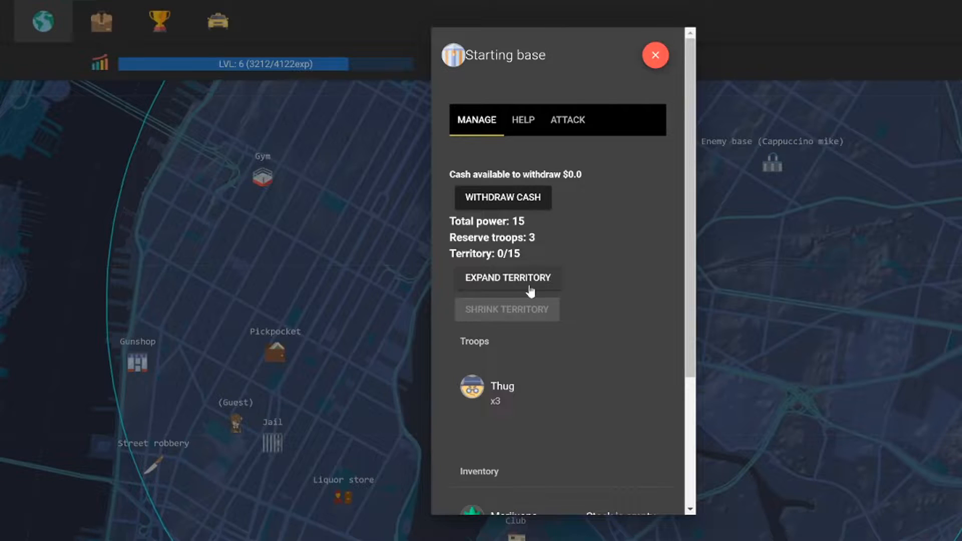
- Review the starting base's troops and inventory and expand its territory
{"action": "scroll", "scroll_direction": "down", "scroll_amount": 3}
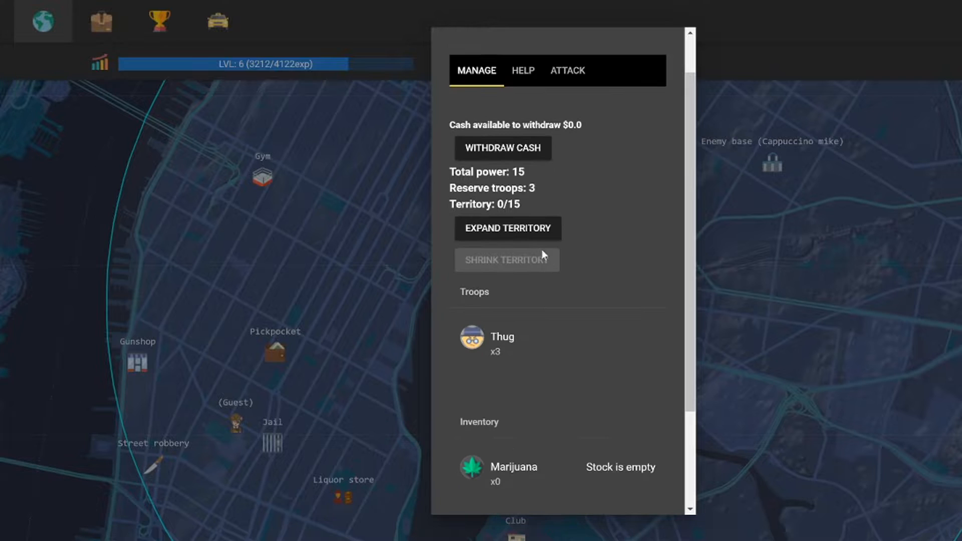
{"action": "left_click", "coordinate": [508, 228]}
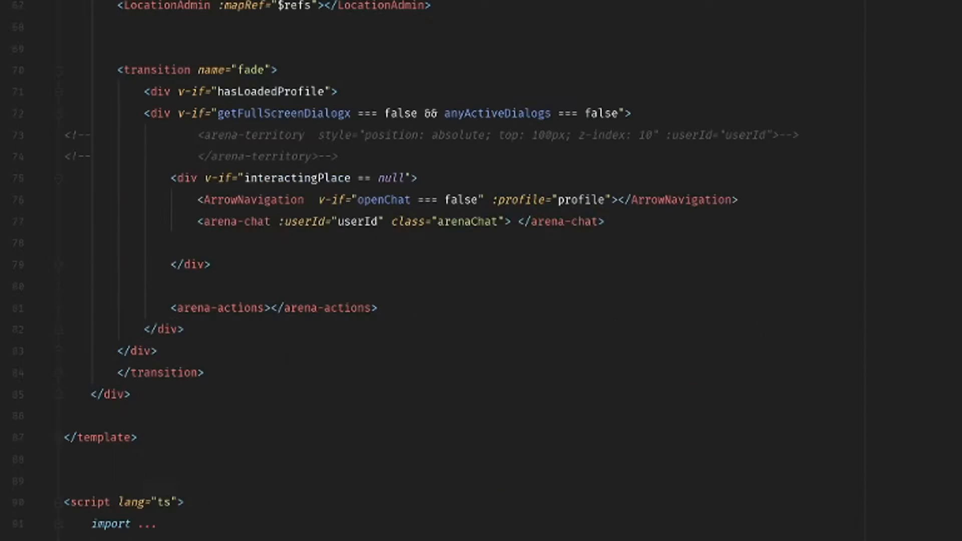
{"action": "scroll", "scroll_direction": "down", "scroll_amount": 3}
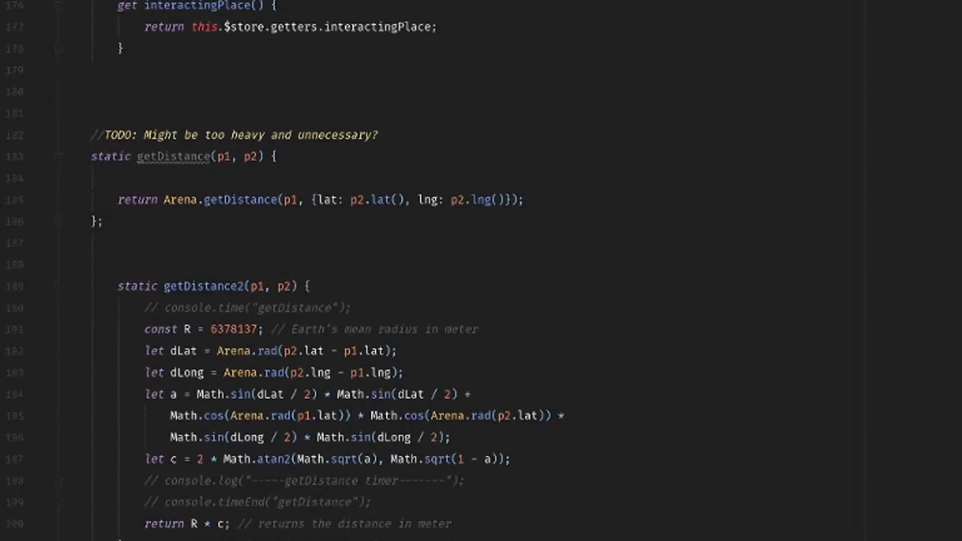
{"action": "scroll", "scroll_direction": "down", "scroll_amount": 3}
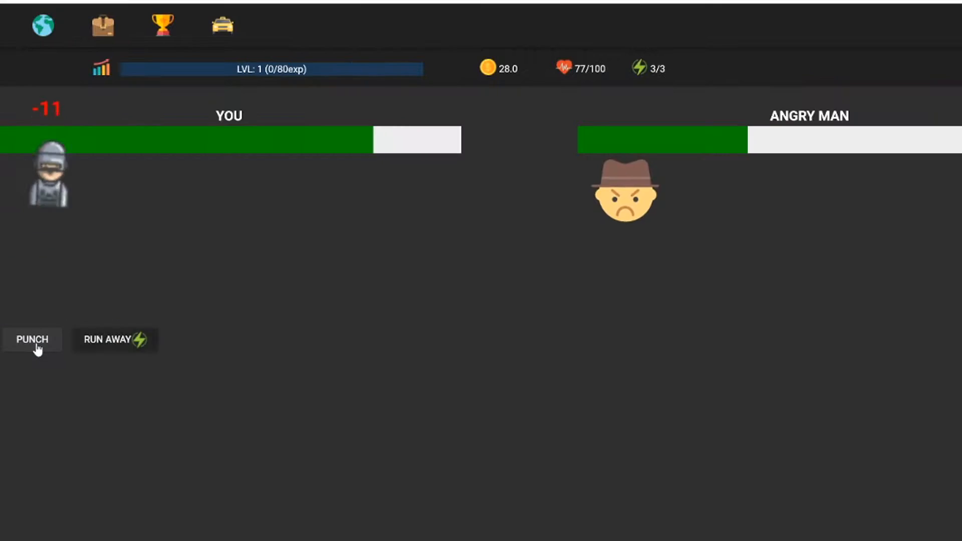
- Punch out the Angry Man for 28 experience and buy an energy drink
{"action": "left_click", "coordinate": [31, 340]}
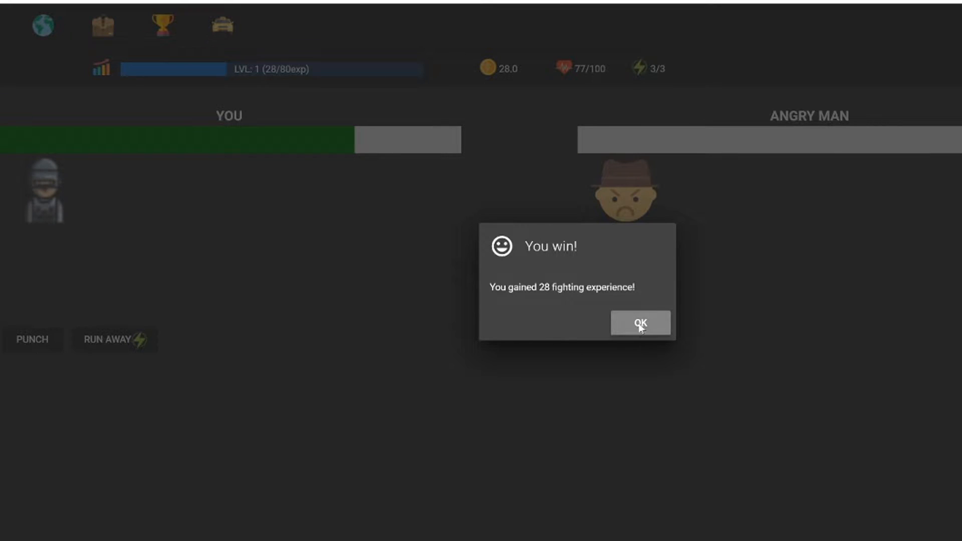
{"action": "left_click", "coordinate": [640, 323]}
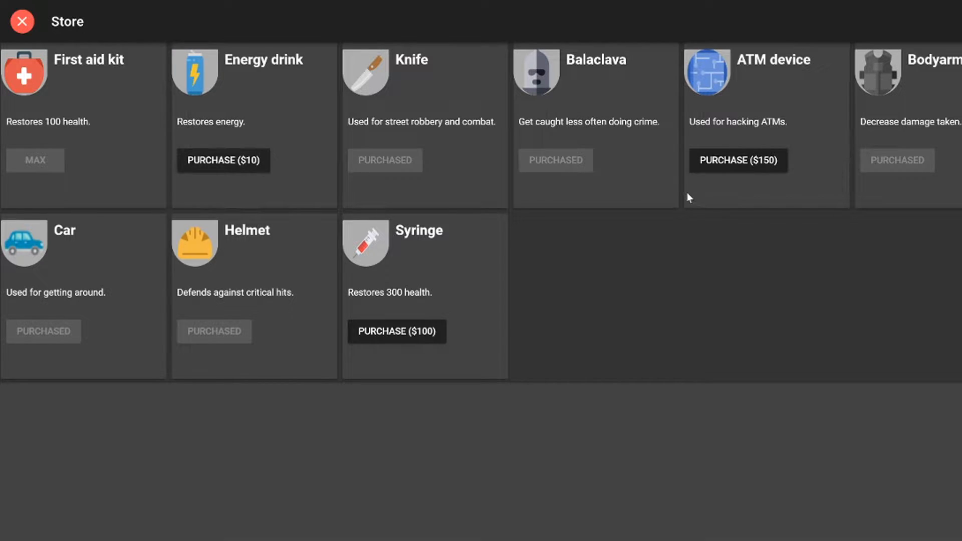
{"action": "left_click", "coordinate": [223, 160]}
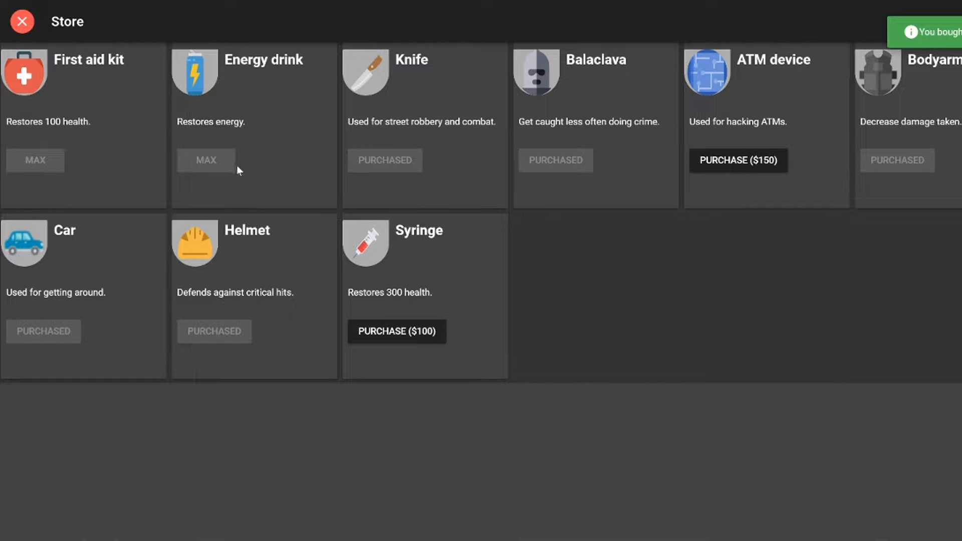
{"action": "left_click", "coordinate": [22, 21]}
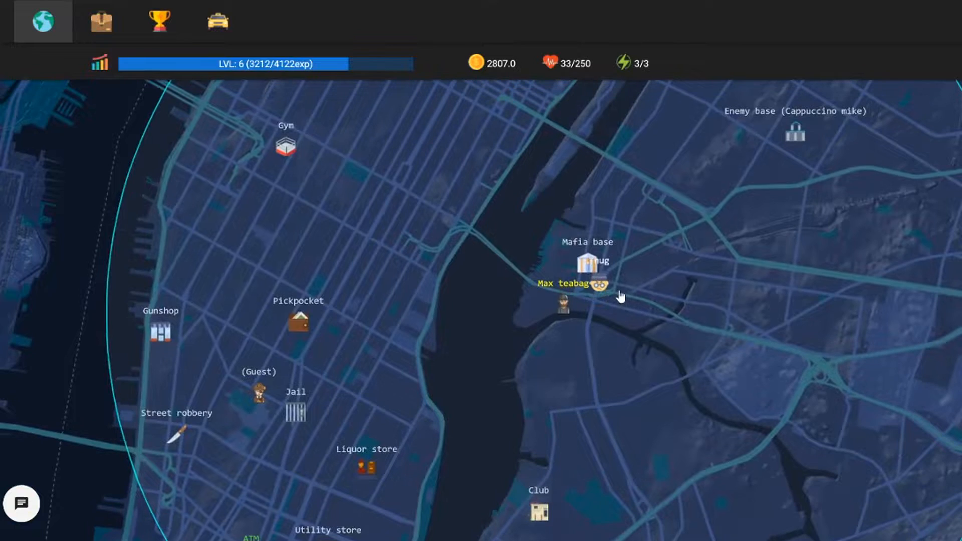
- Withdraw the available cash from the starting base
{"action": "left_click", "coordinate": [589, 258]}
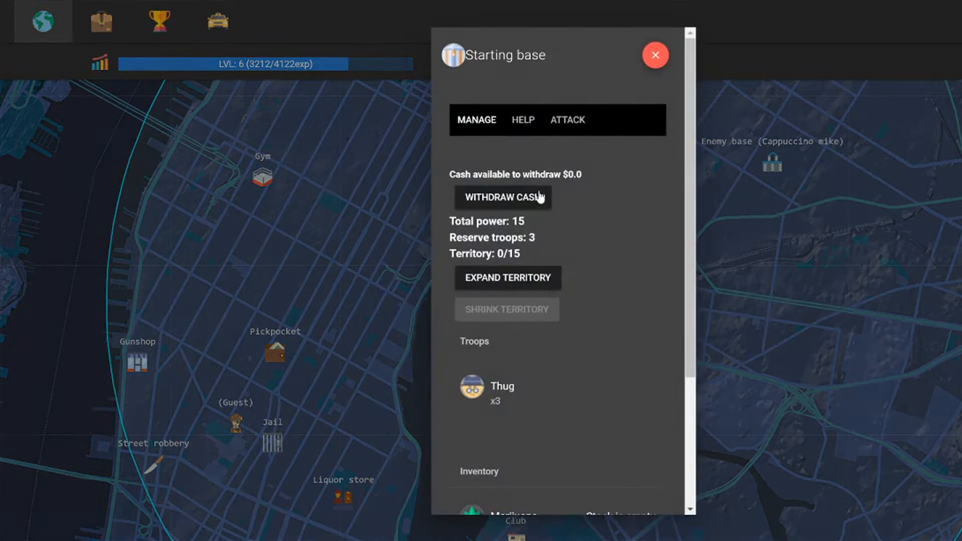
{"action": "left_click", "coordinate": [568, 120]}
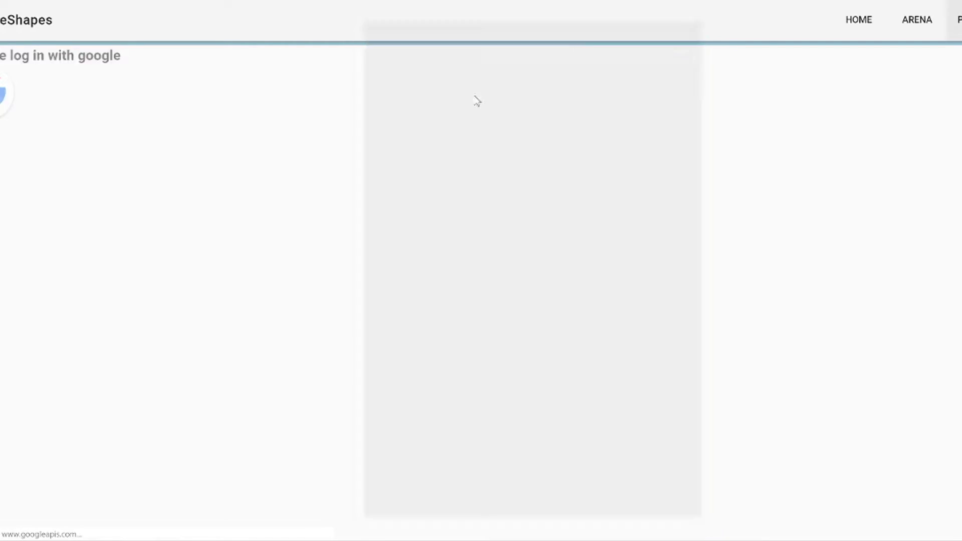
- Open the MoveShapes Arena page from the top navigation
{"action": "left_click", "coordinate": [917, 20]}
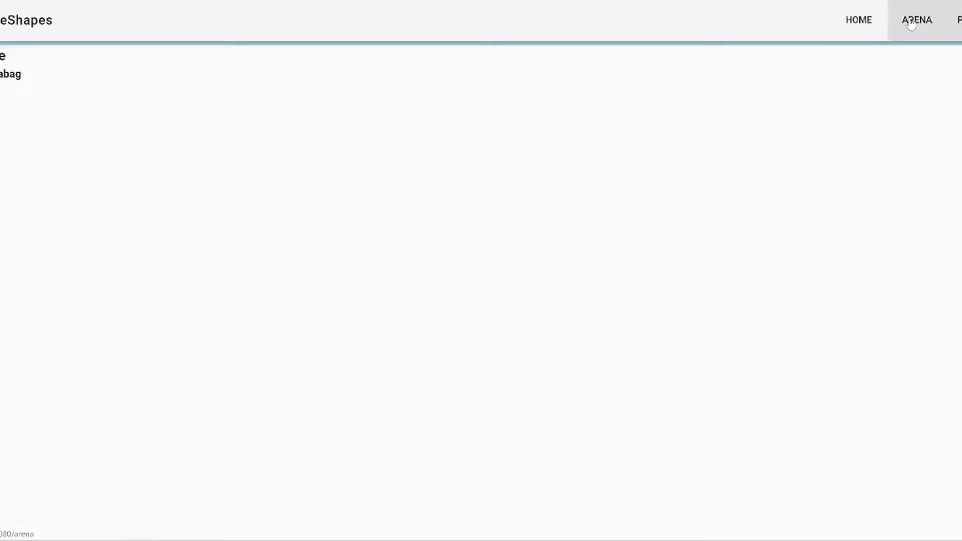
{"action": "left_click", "coordinate": [917, 20]}
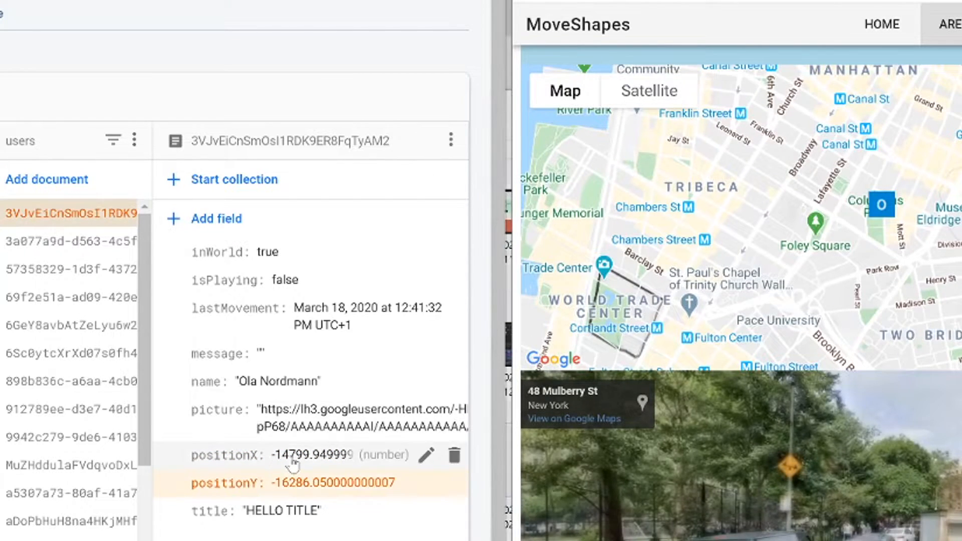
- Inspect a user document's positionX field in Firestore beside the MoveShapes map
{"action": "left_click", "coordinate": [426, 455]}
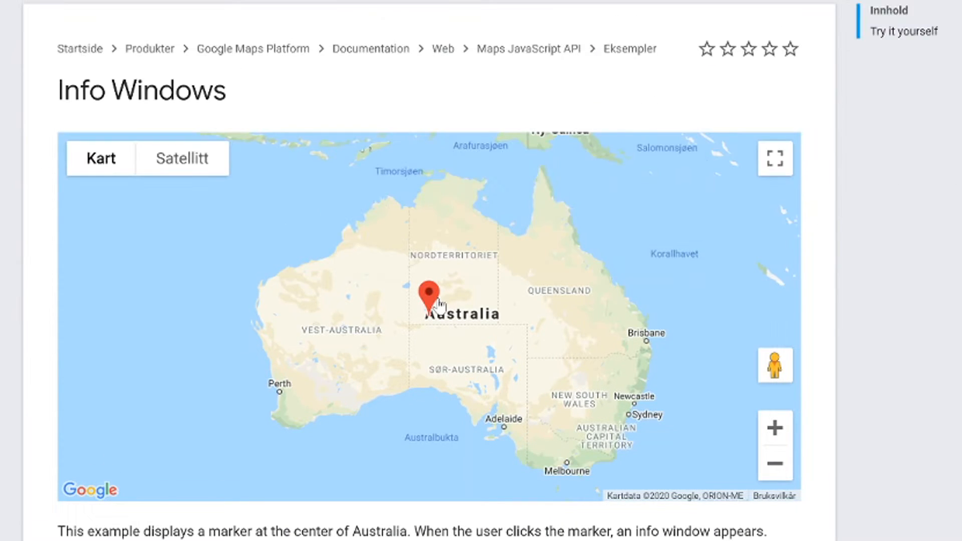
- Open the info window on the red marker centred on Australia
{"action": "left_click", "coordinate": [429, 300]}
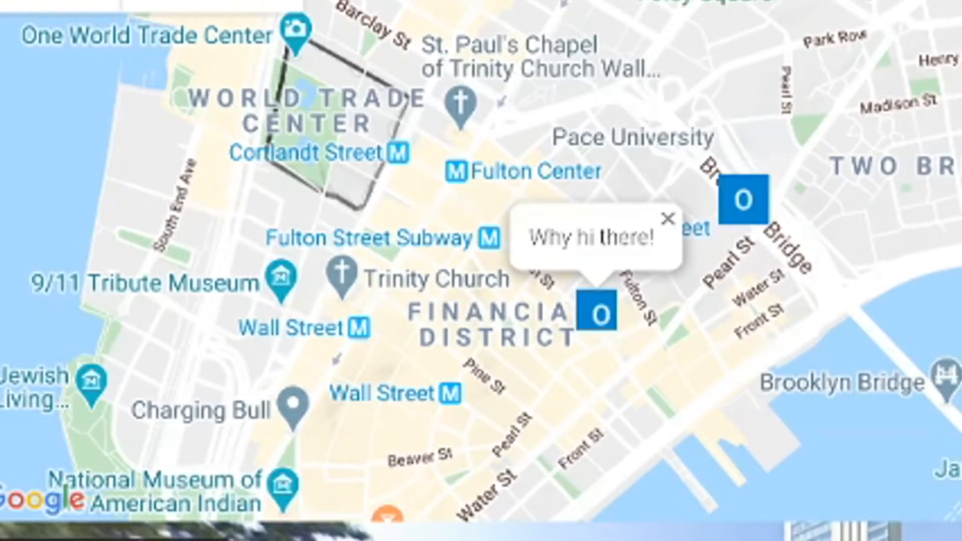
- Show the 'Why hi there!' popup above the blue O character marker
{"action": "left_click", "coordinate": [669, 219]}
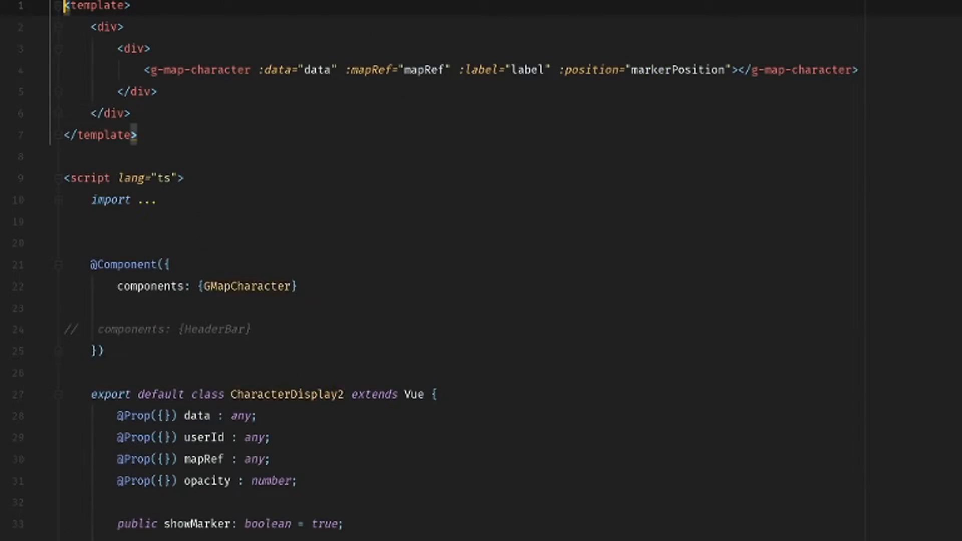
{"action": "scroll", "scroll_direction": "down", "scroll_amount": 3}
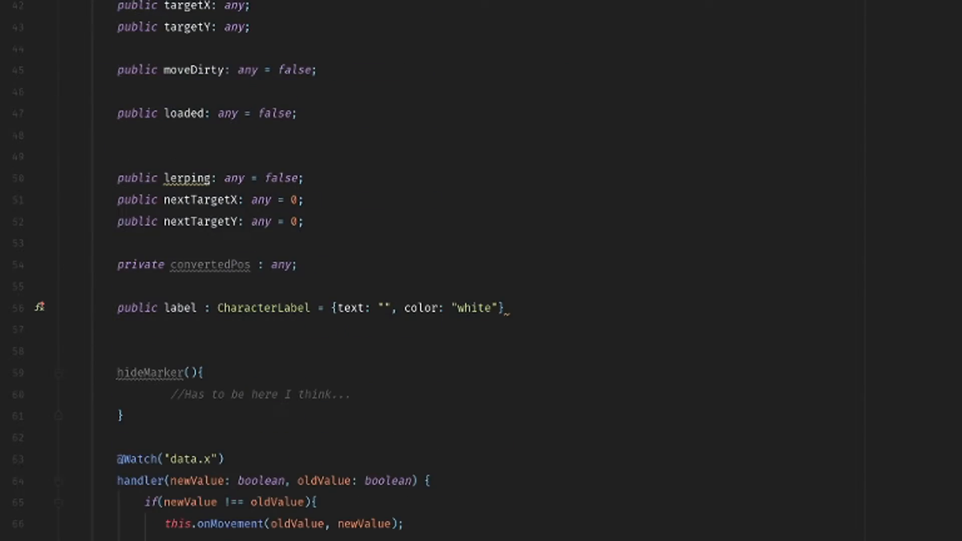
{"action": "scroll", "scroll_direction": "down", "scroll_amount": 3}
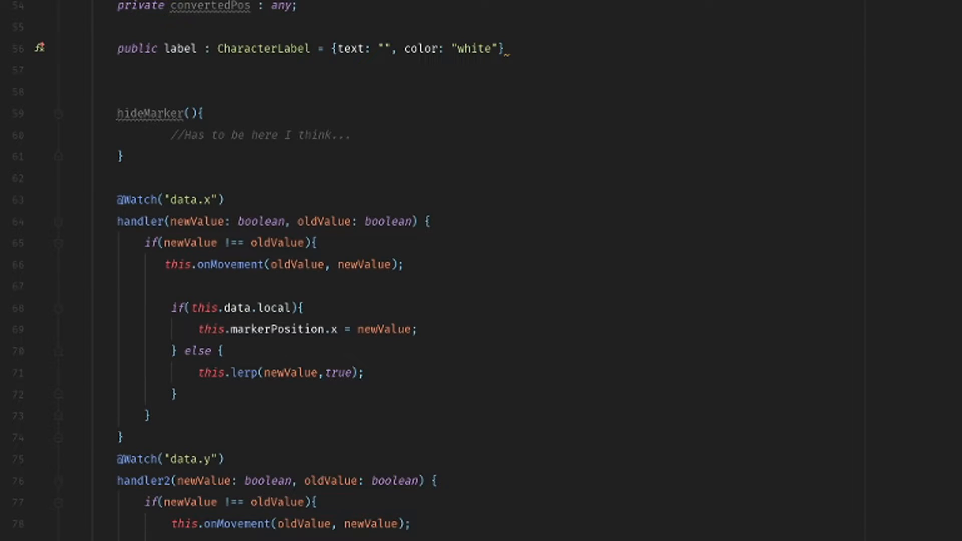
{"action": "scroll", "scroll_direction": "down", "scroll_amount": 3}
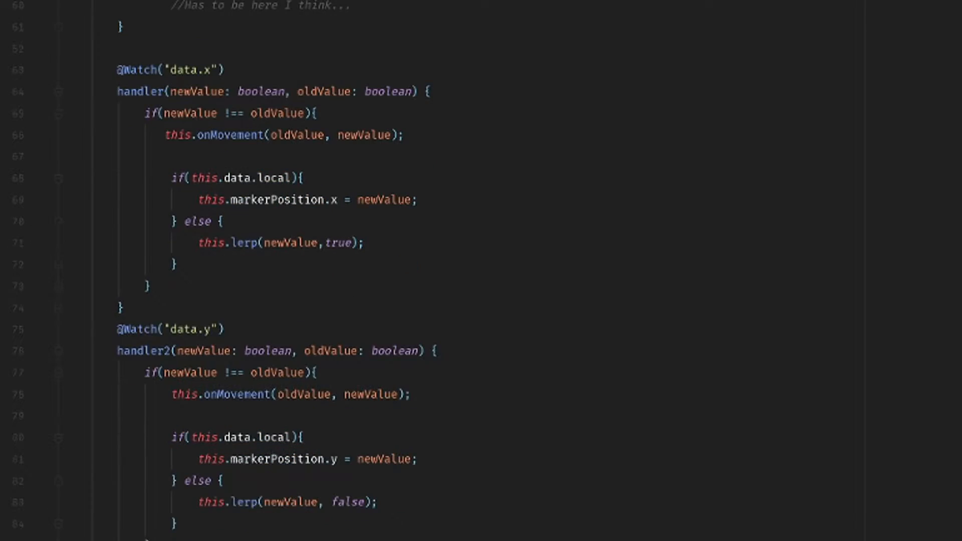
{"action": "scroll", "scroll_direction": "down", "scroll_amount": 3}
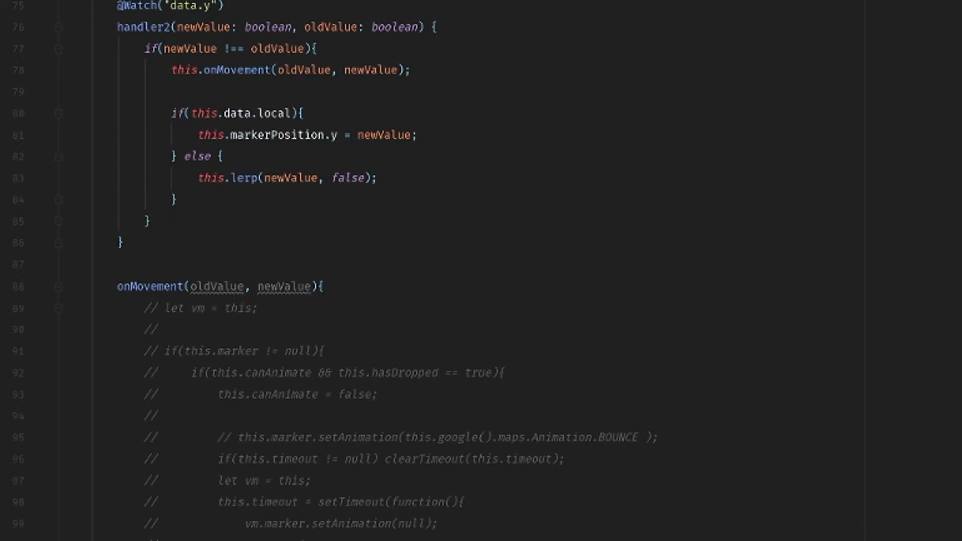
{"action": "scroll", "scroll_direction": "down", "scroll_amount": 3}
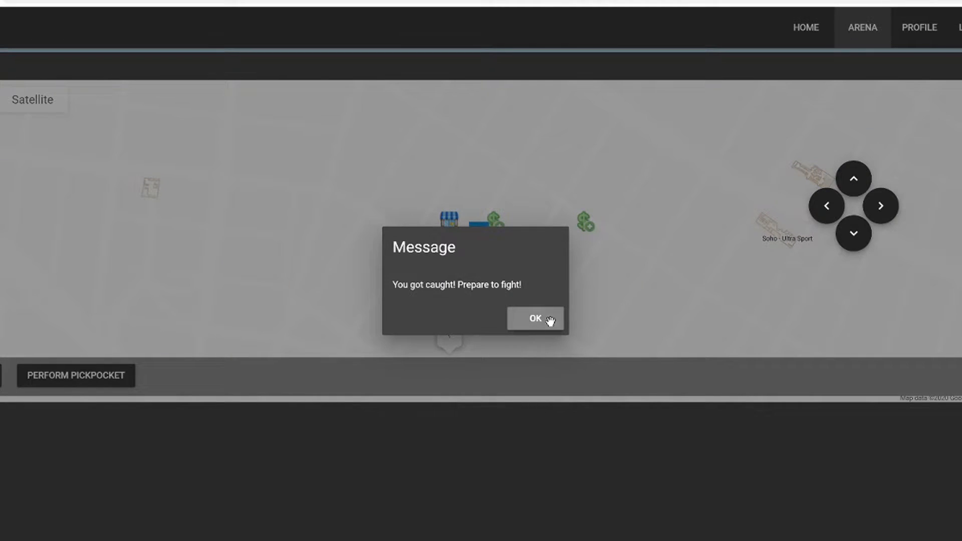
- Acknowledge getting caught and punch the Angry Man down to low health
{"action": "left_click", "coordinate": [534, 319]}
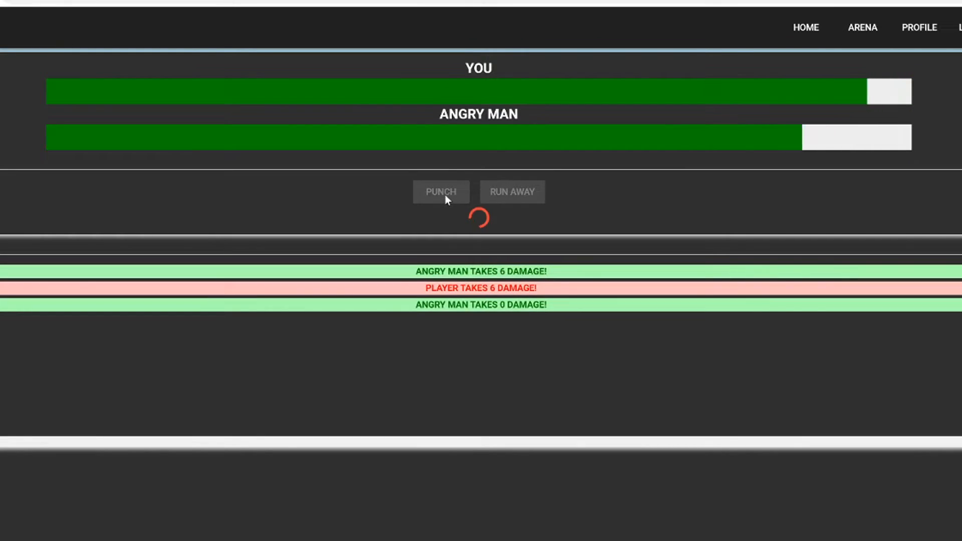
{"action": "left_click", "coordinate": [441, 192]}
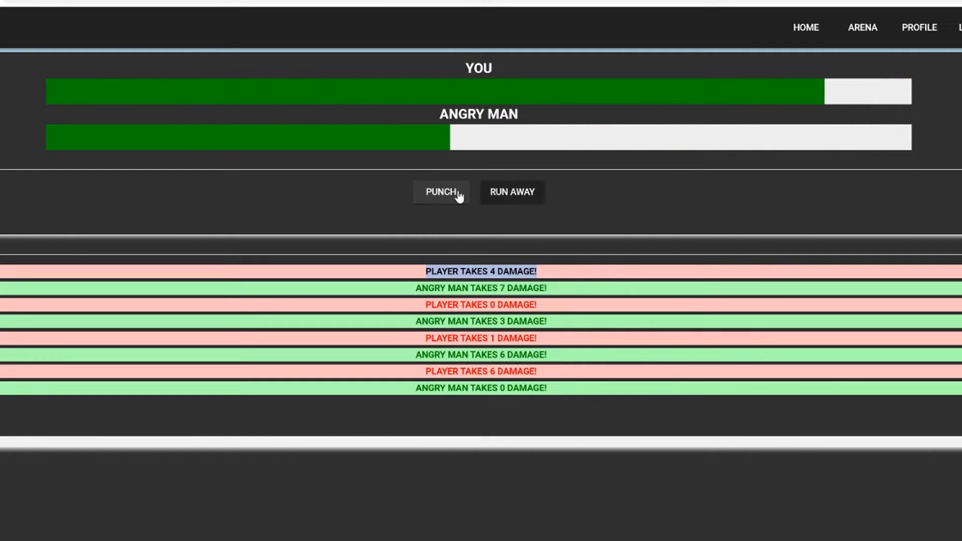
{"action": "left_click", "coordinate": [441, 192]}
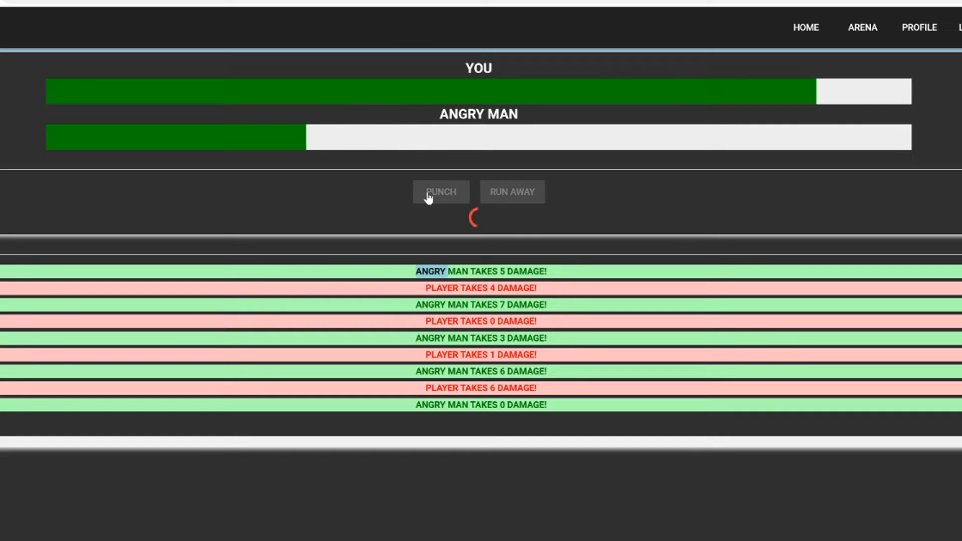
{"action": "left_click", "coordinate": [440, 192]}
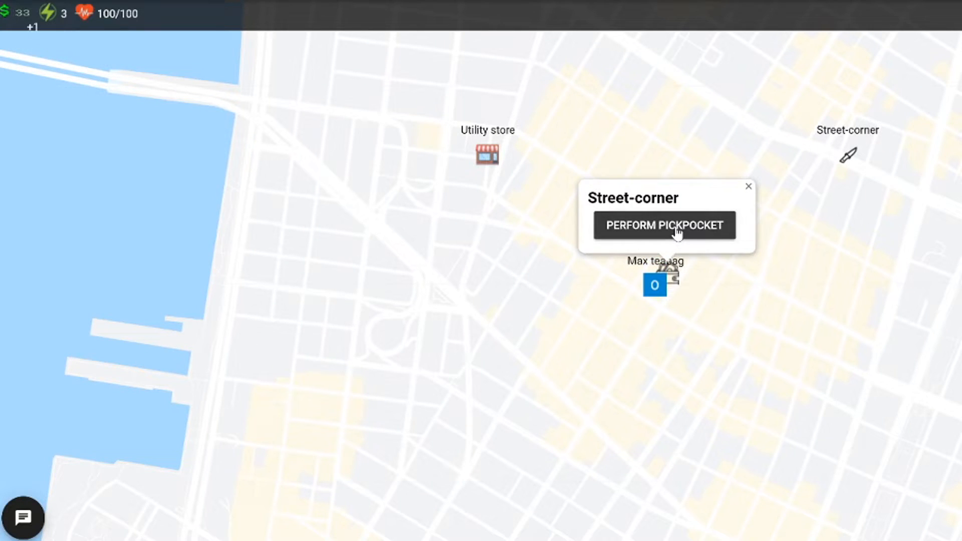
- Pickpocket the street corner, get caught, and run away from the Angry Man
{"action": "left_click", "coordinate": [665, 225]}
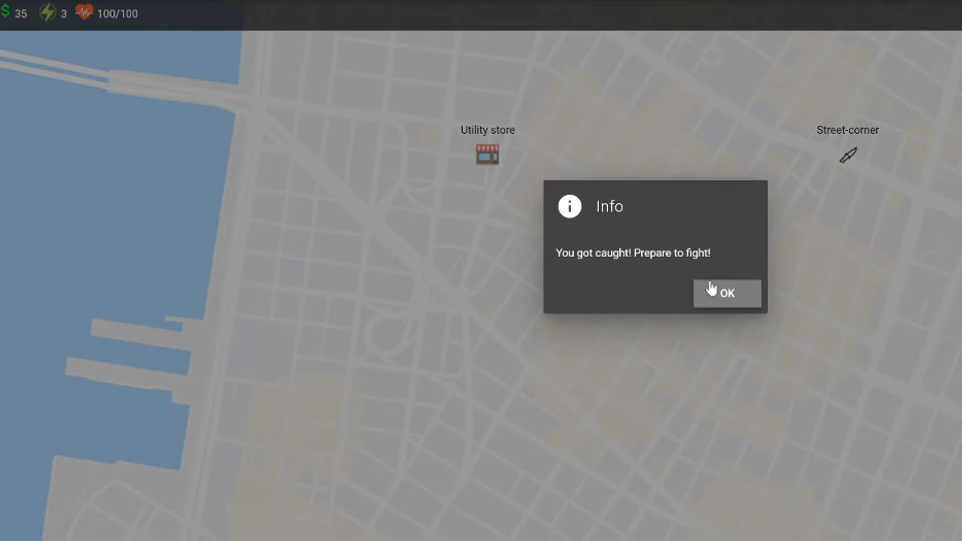
{"action": "left_click", "coordinate": [727, 292]}
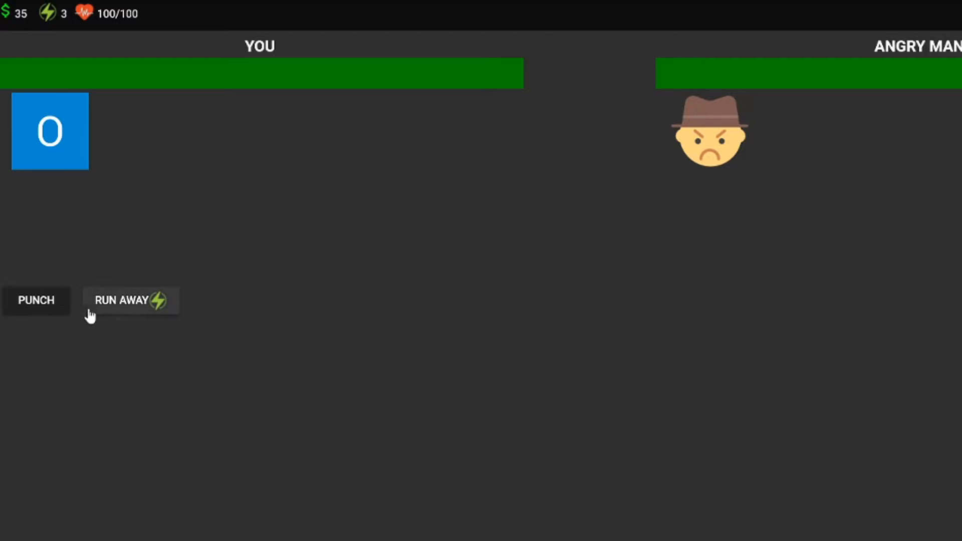
{"action": "left_click", "coordinate": [130, 300]}
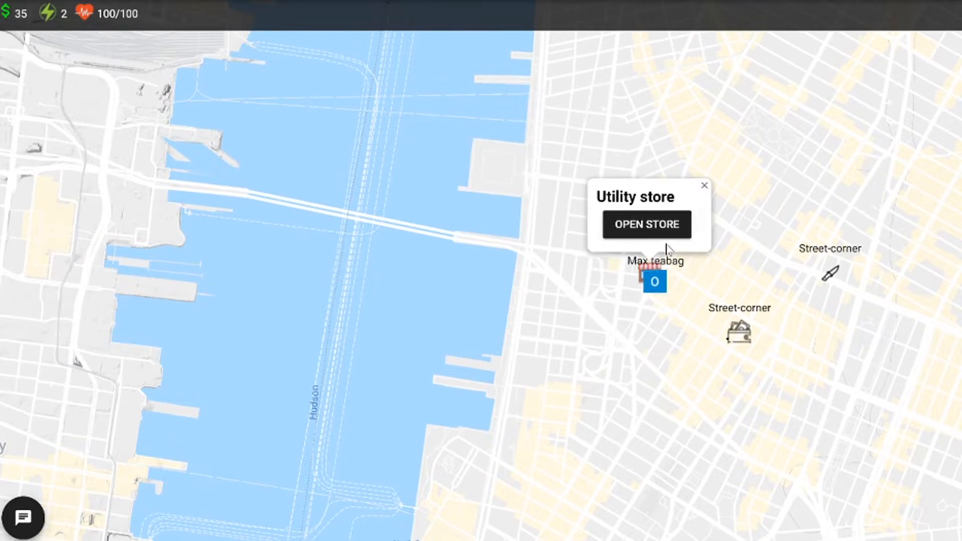
- Purchase the Knife for $30 in the Utility store, then select a street-corner marker
{"action": "left_click", "coordinate": [647, 223]}
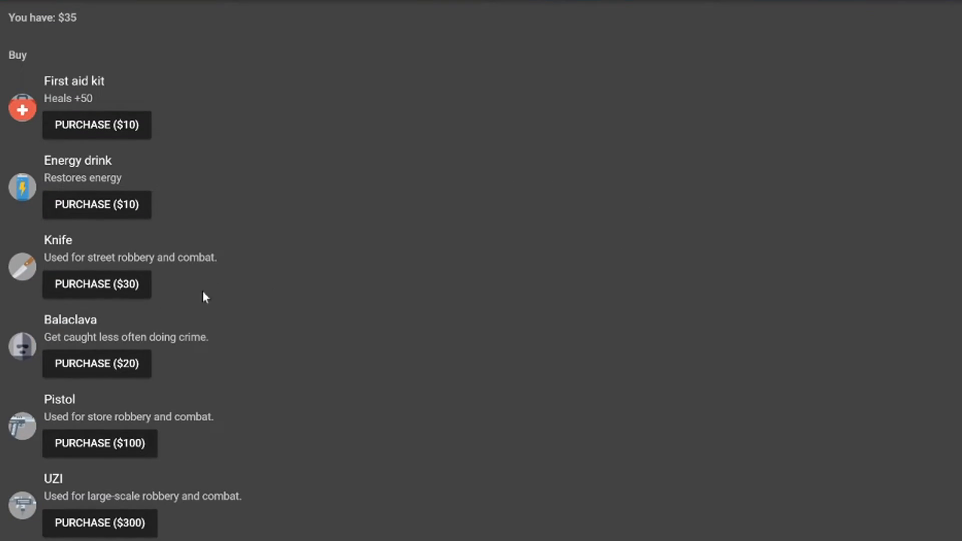
{"action": "left_click", "coordinate": [728, 293]}
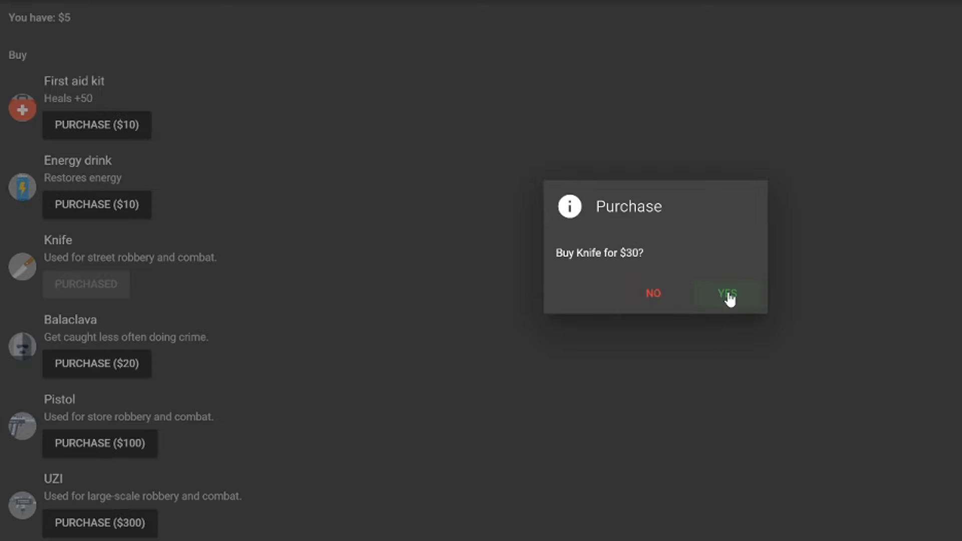
{"action": "left_click", "coordinate": [728, 294]}
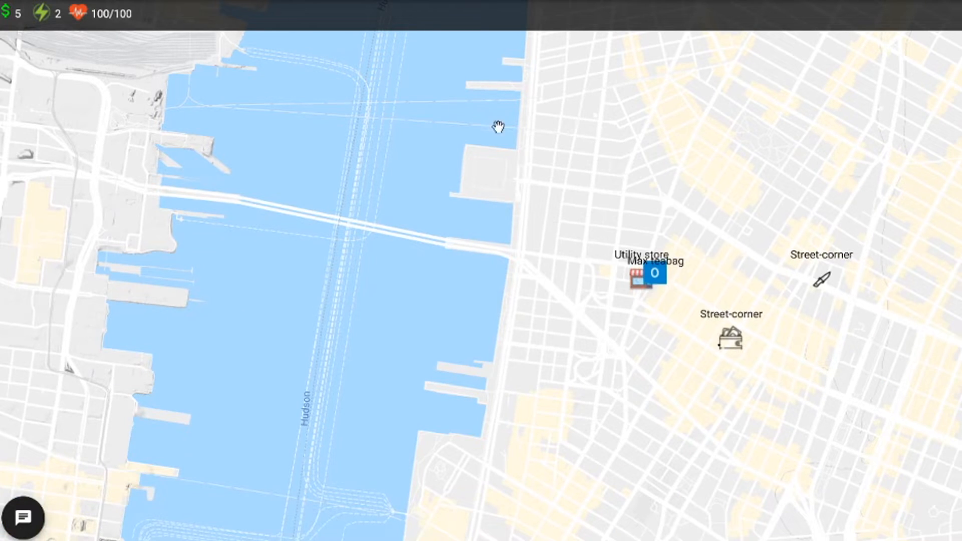
{"action": "left_click", "coordinate": [824, 278]}
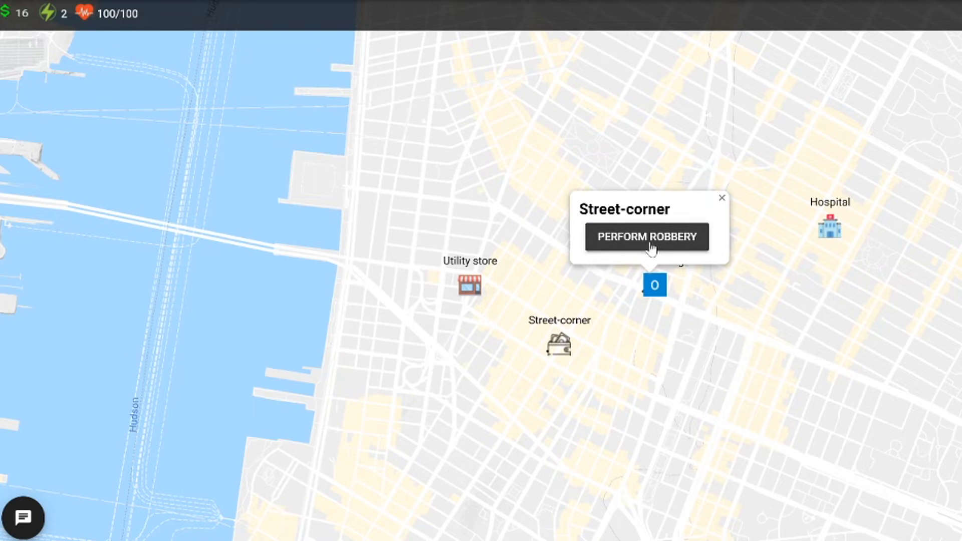
- Perform three street-corner robberies raising cash to $49, then open the chat box
{"action": "left_click", "coordinate": [647, 237]}
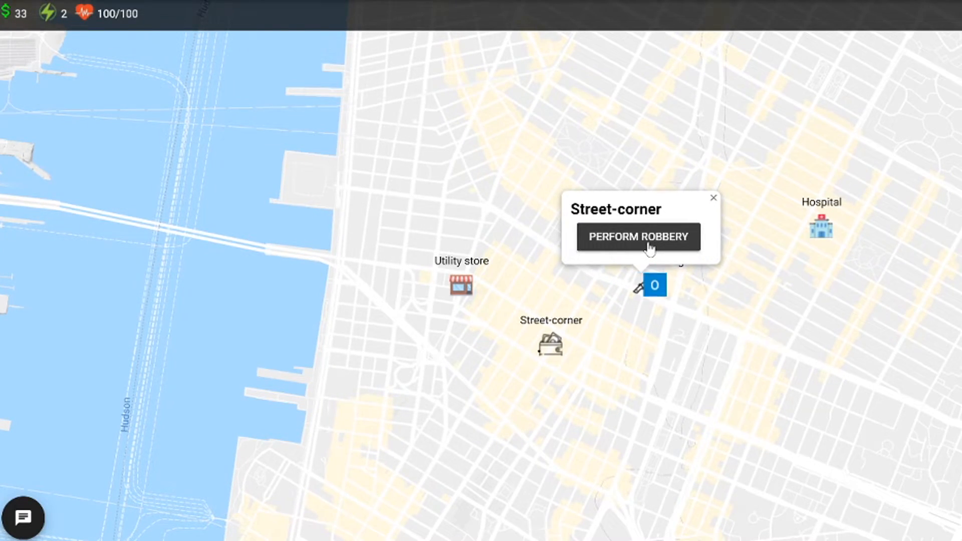
{"action": "left_click", "coordinate": [639, 237]}
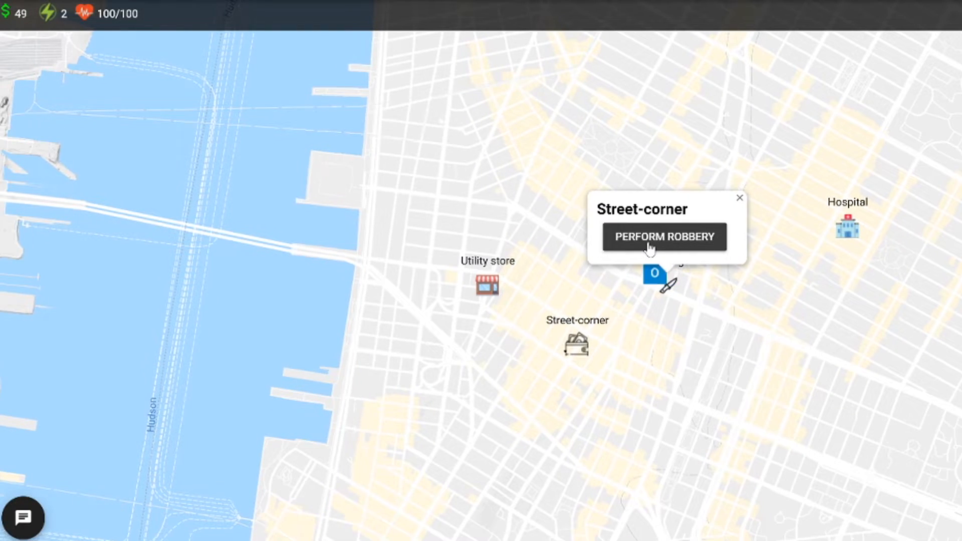
{"action": "left_click", "coordinate": [663, 237]}
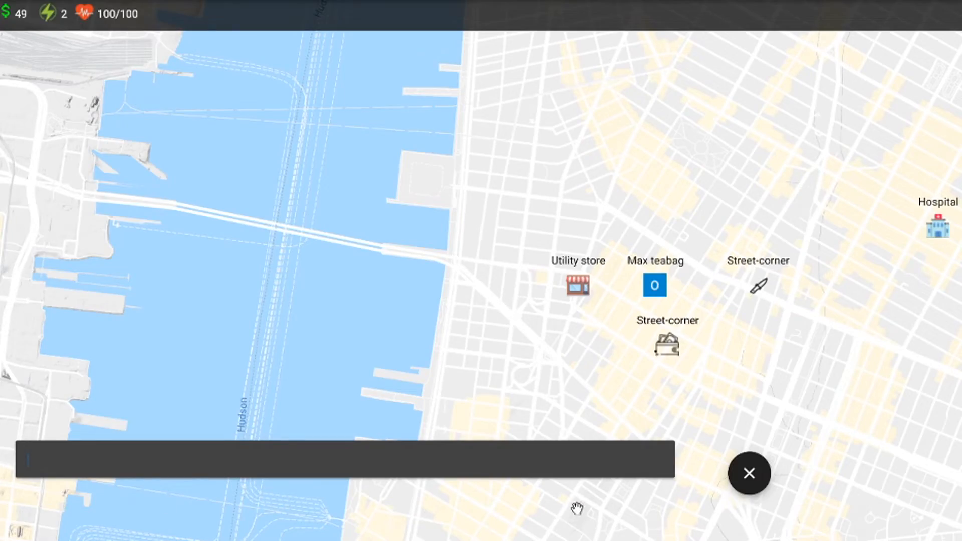
{"action": "left_click", "coordinate": [748, 473]}
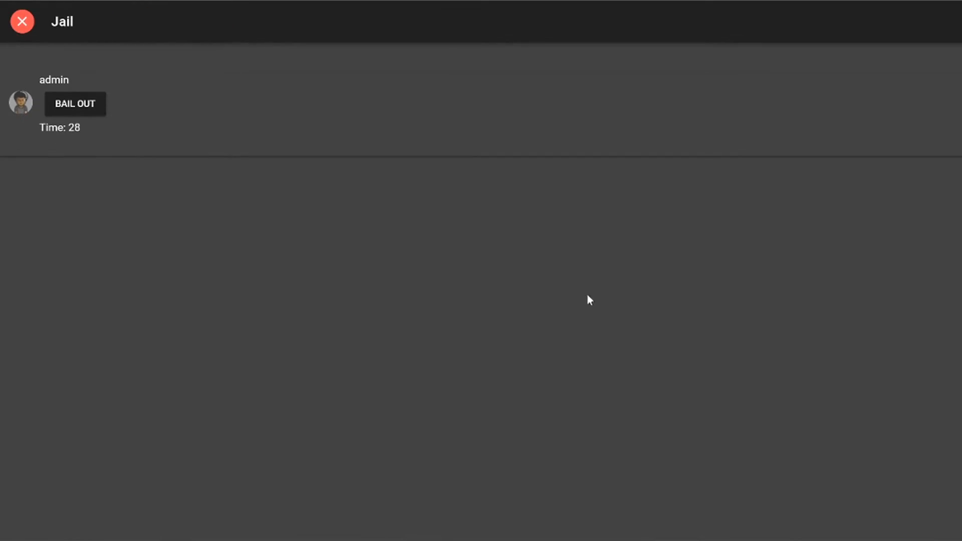
- Close the Jail screen, view the jail marker's popup and dismiss it
{"action": "left_click", "coordinate": [21, 21]}
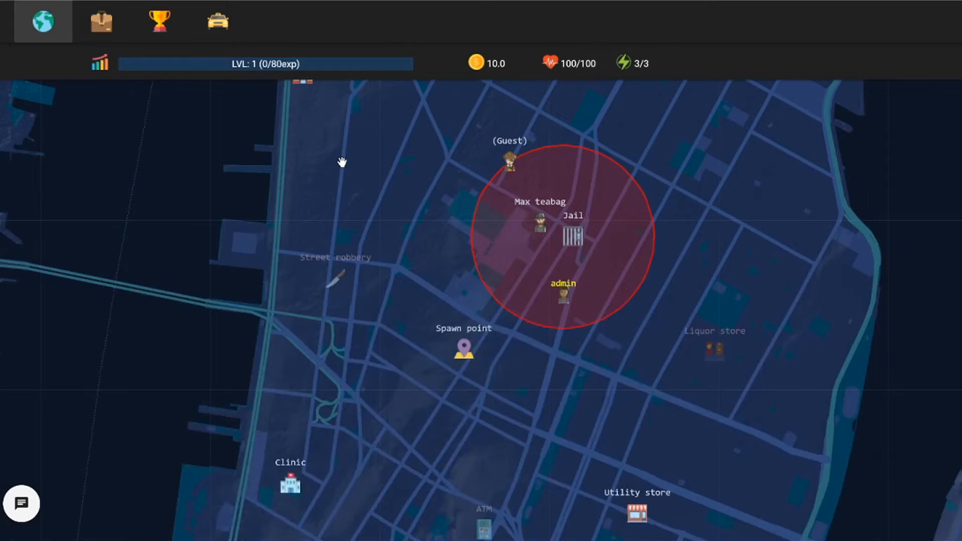
{"action": "left_click", "coordinate": [570, 237]}
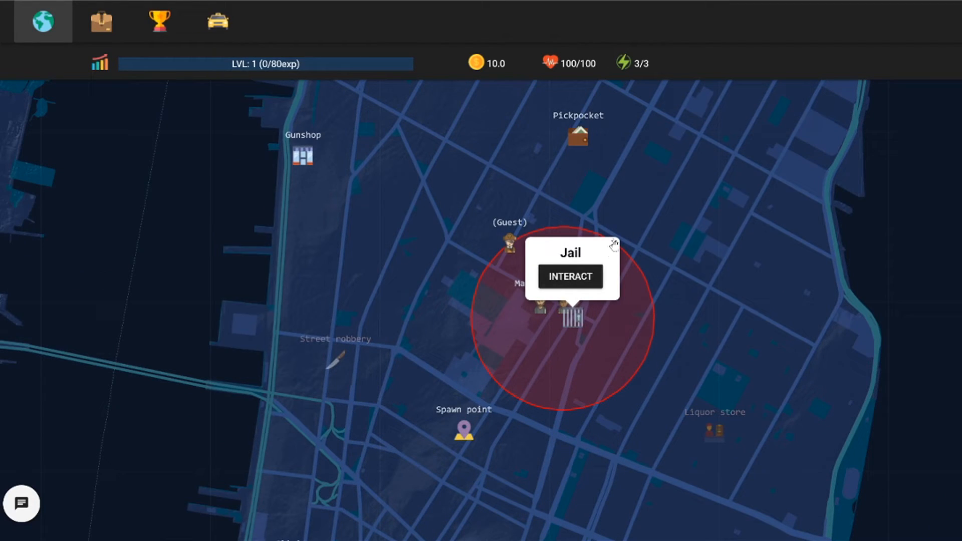
{"action": "left_click", "coordinate": [570, 277]}
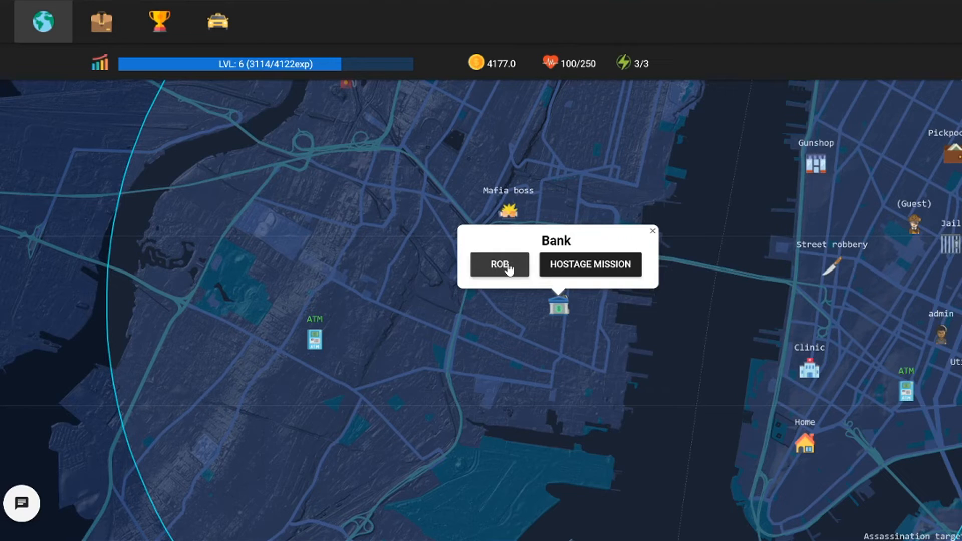
- Rob the bank twice, reaching 4307 coins, and act in the S.W.A.T fight
{"action": "left_click", "coordinate": [499, 264]}
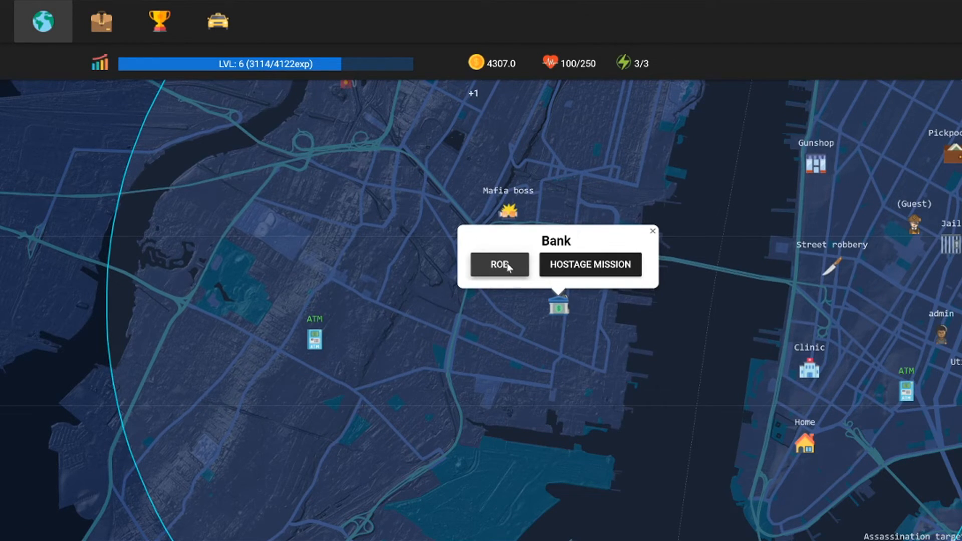
{"action": "left_click", "coordinate": [499, 264]}
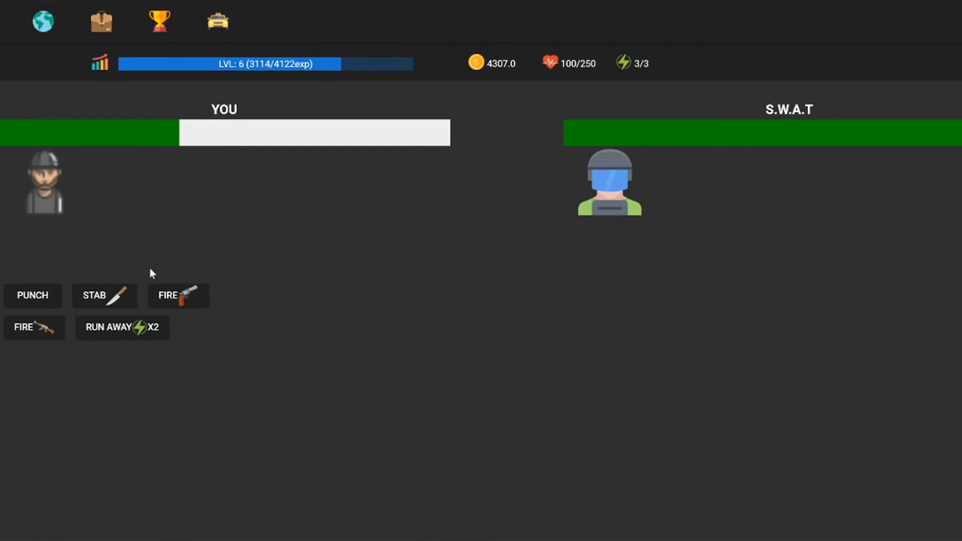
{"action": "left_click", "coordinate": [178, 294]}
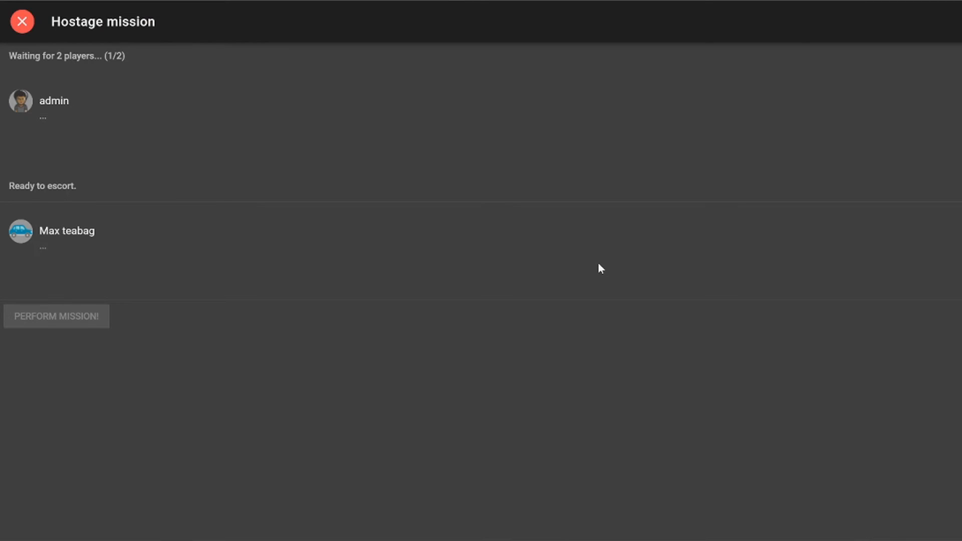
{"action": "mouse_move", "coordinate": [600, 276]}
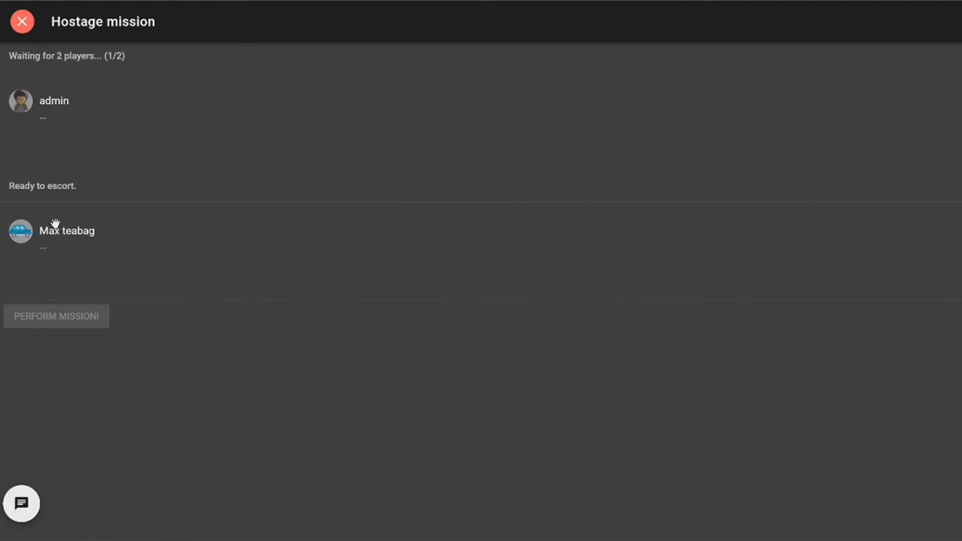
- From the second account, enter the Bank's hostage mission lobby and return to the map
{"action": "left_click", "coordinate": [21, 21]}
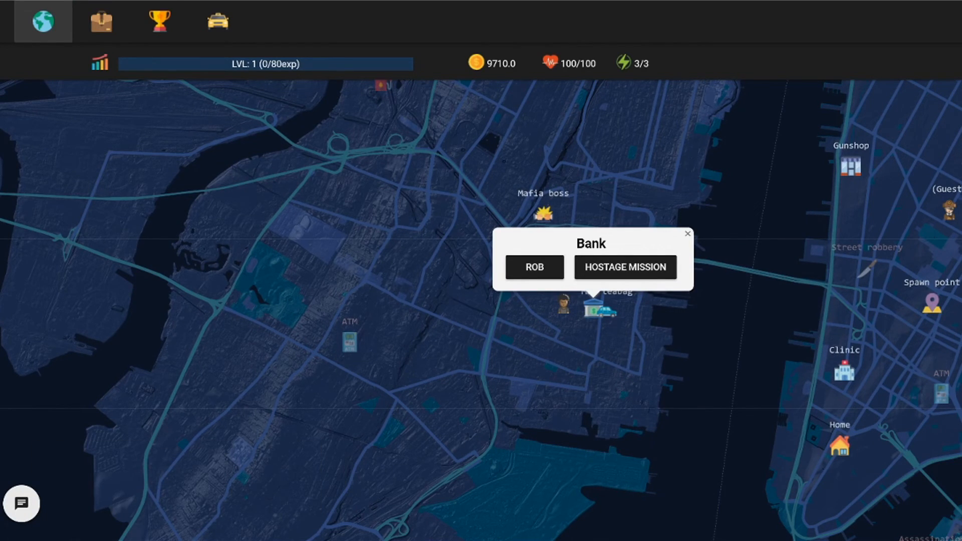
{"action": "left_click", "coordinate": [624, 266]}
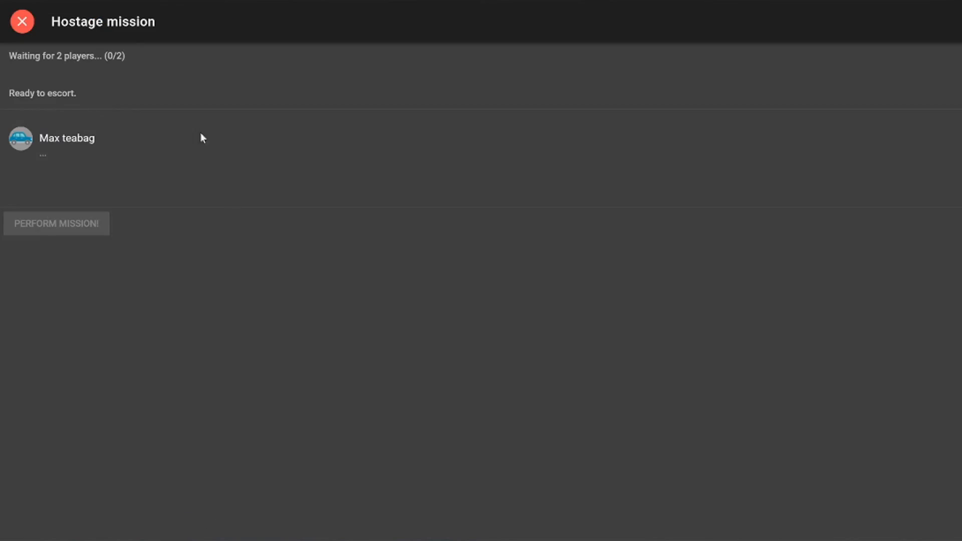
{"action": "left_click", "coordinate": [21, 21]}
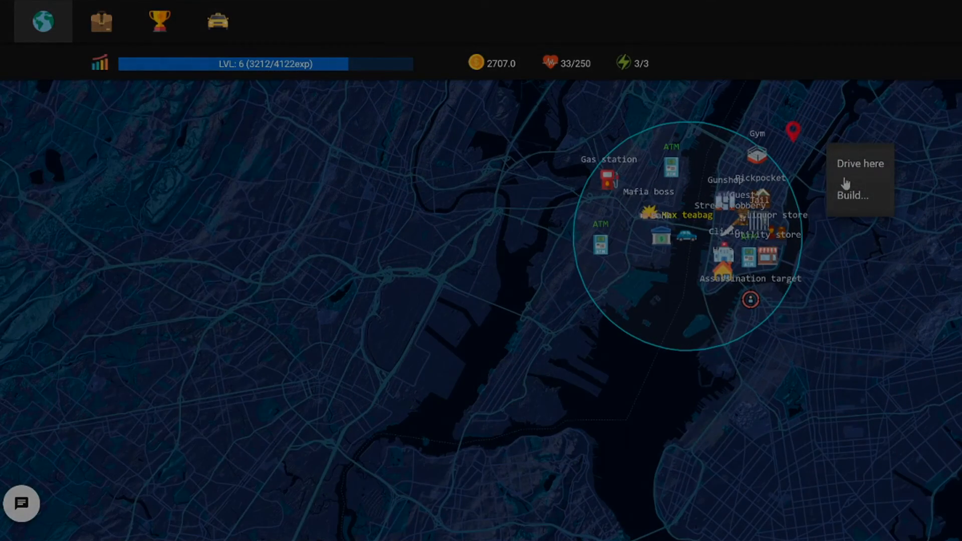
- Choose Drive here for the pinned spot and confirm spending 3 fuel
{"action": "left_click", "coordinate": [860, 163]}
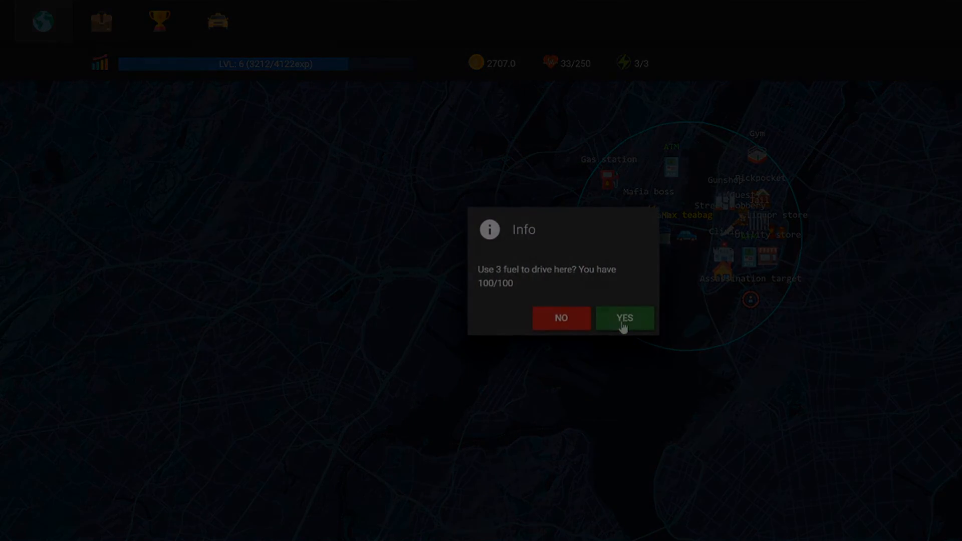
{"action": "left_click", "coordinate": [624, 317]}
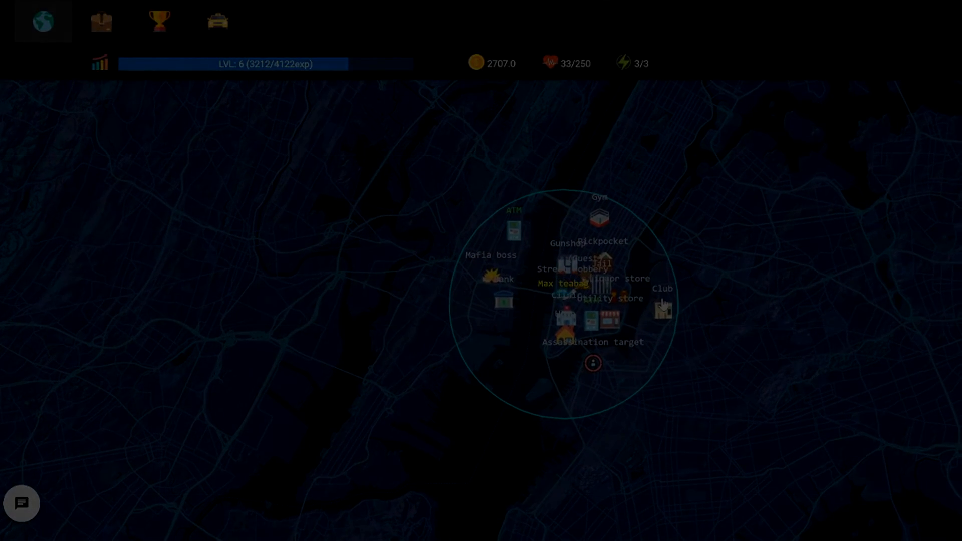